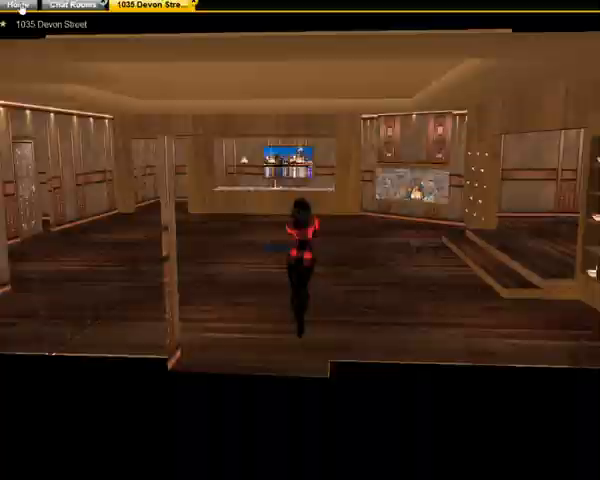
# Go to the Creator area and show the list of recently worked-on local projects
pyautogui.click(16, 6)
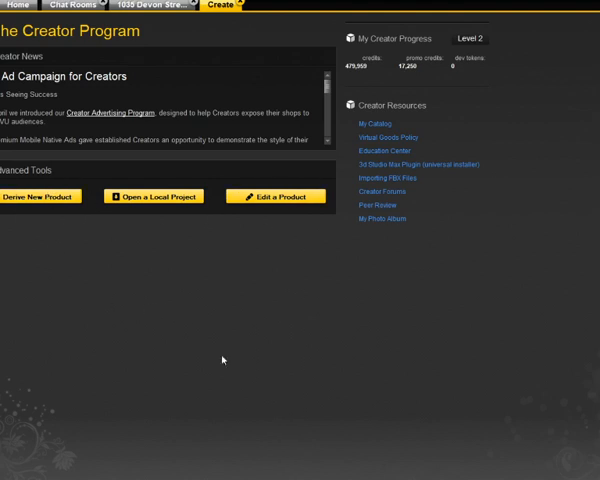
pyautogui.moveTo(48, 204)
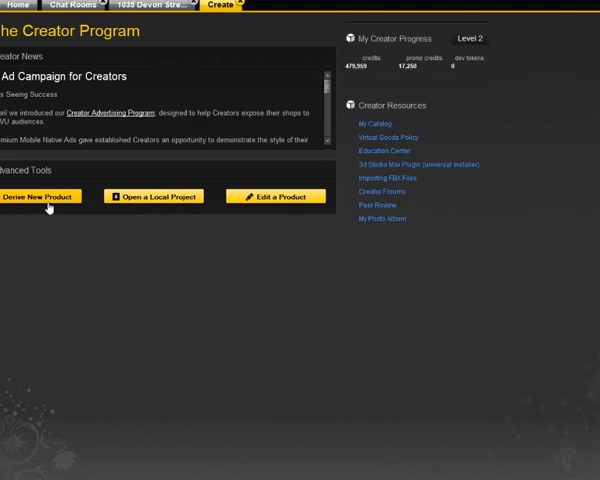
pyautogui.click(40, 196)
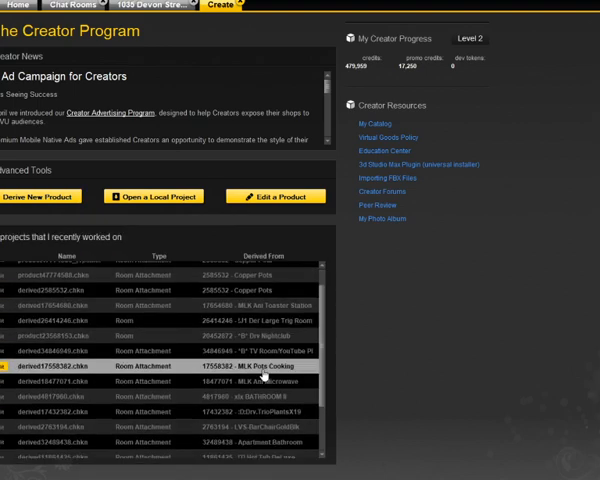
# Scroll the project list to find the room product to open in the Editor
pyautogui.scroll(-3)
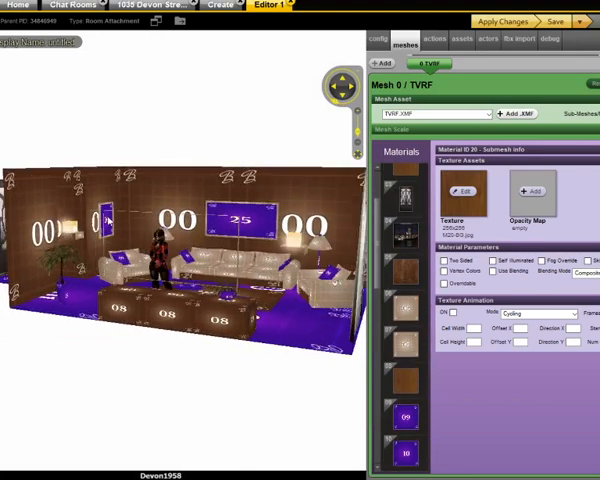
# Load a new brown or purple texture for the selected material and select the next material
pyautogui.click(408, 192)
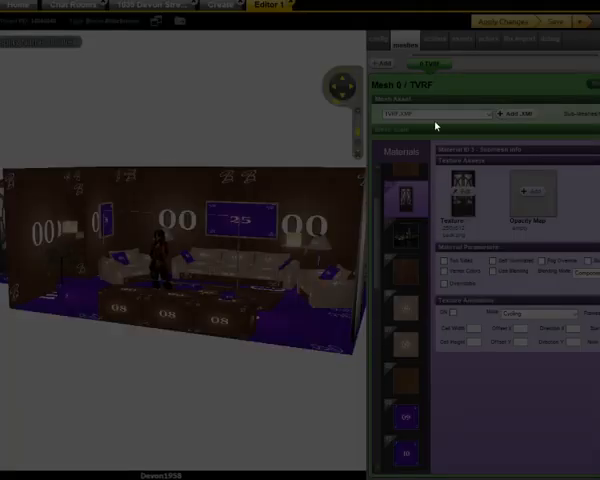
pyautogui.moveTo(556, 368)
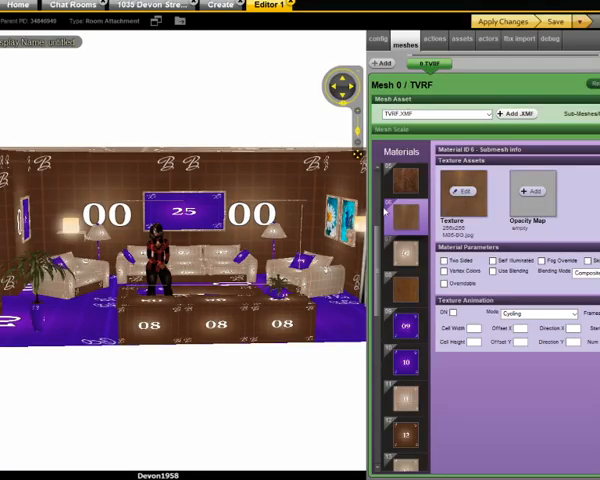
pyautogui.click(408, 256)
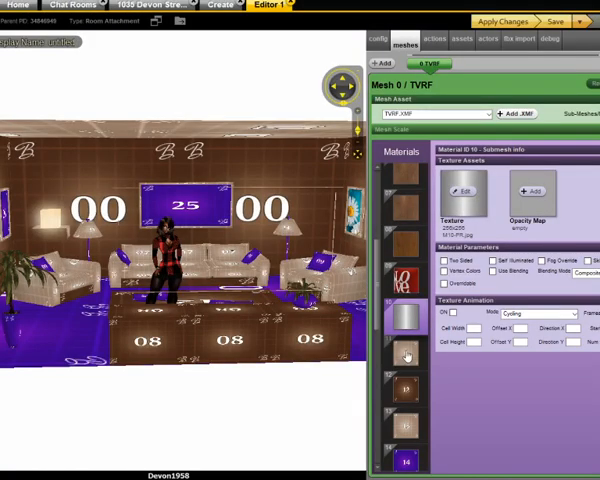
# Select another material in the Materials list to receive the light gold replacement texture
pyautogui.click(408, 344)
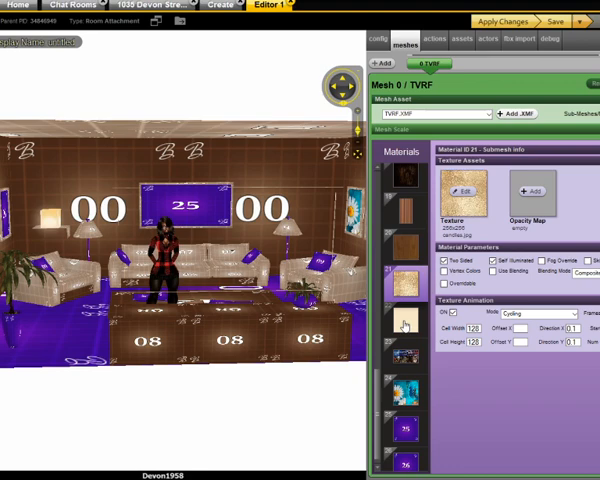
# Load the last replacement texture, apply the changes, and open the Rock Music room product
pyautogui.click(400, 322)
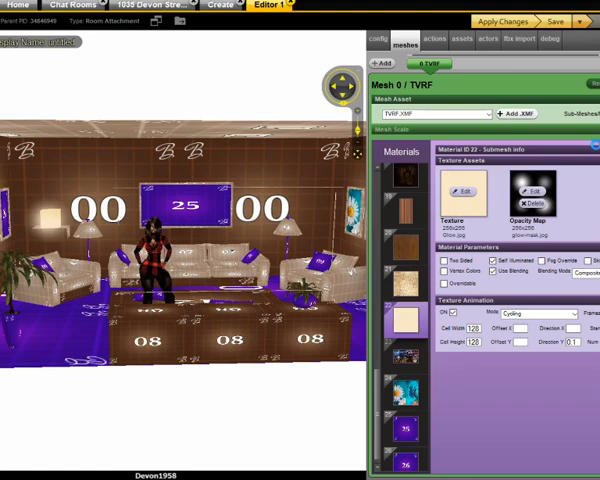
pyautogui.click(538, 202)
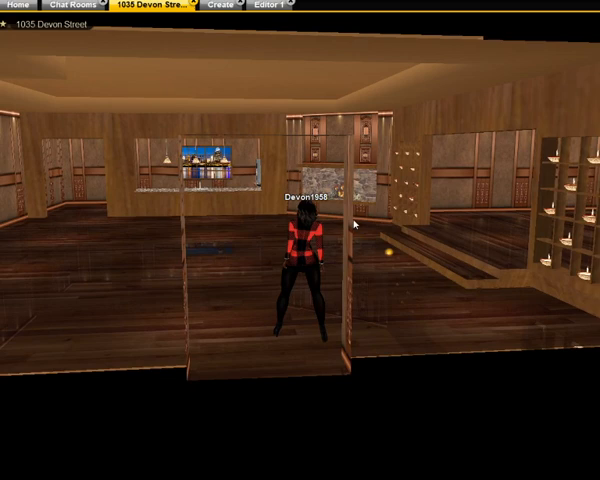
pyautogui.click(264, 6)
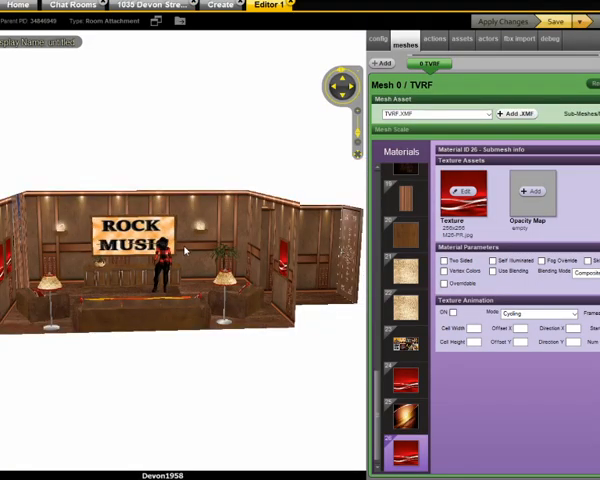